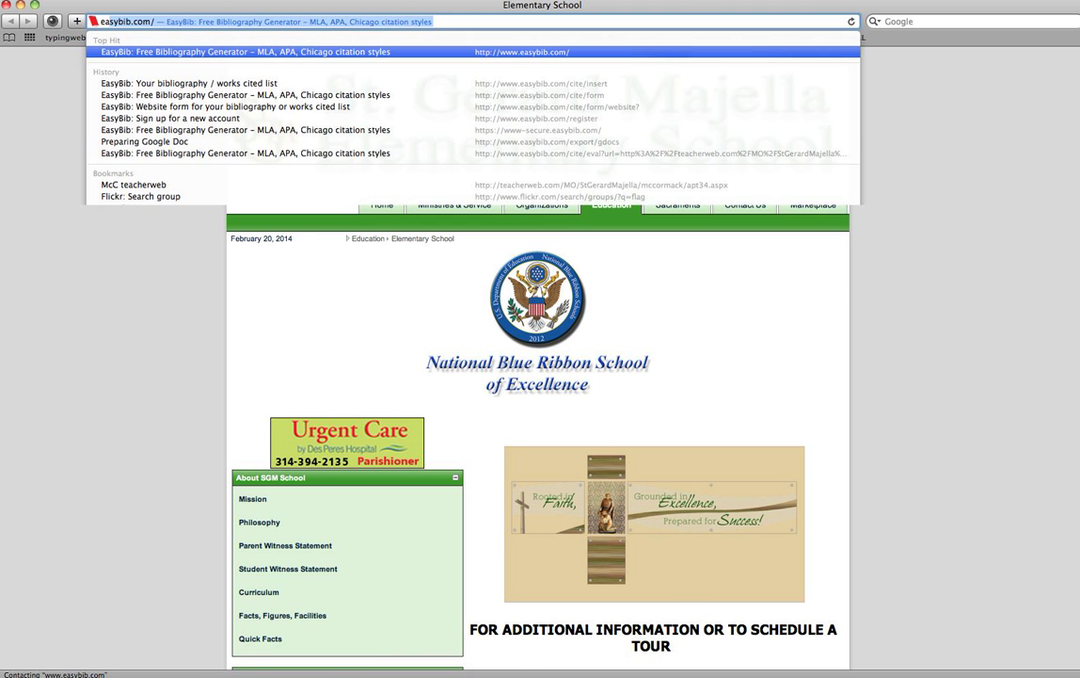
- On EasyBib's Book tab, search for 'GarageBand Mechanics' and cite the Schmit and Walden 2005 result
{"action": "left_click", "coordinate": [242, 51]}
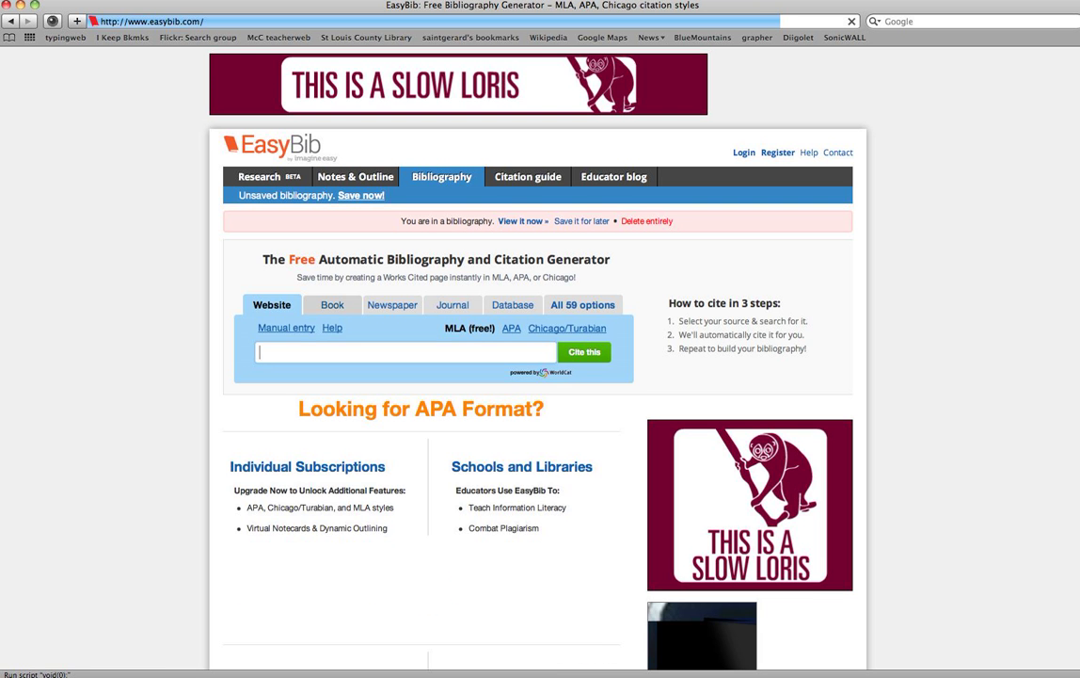
{"action": "left_click", "coordinate": [331, 304]}
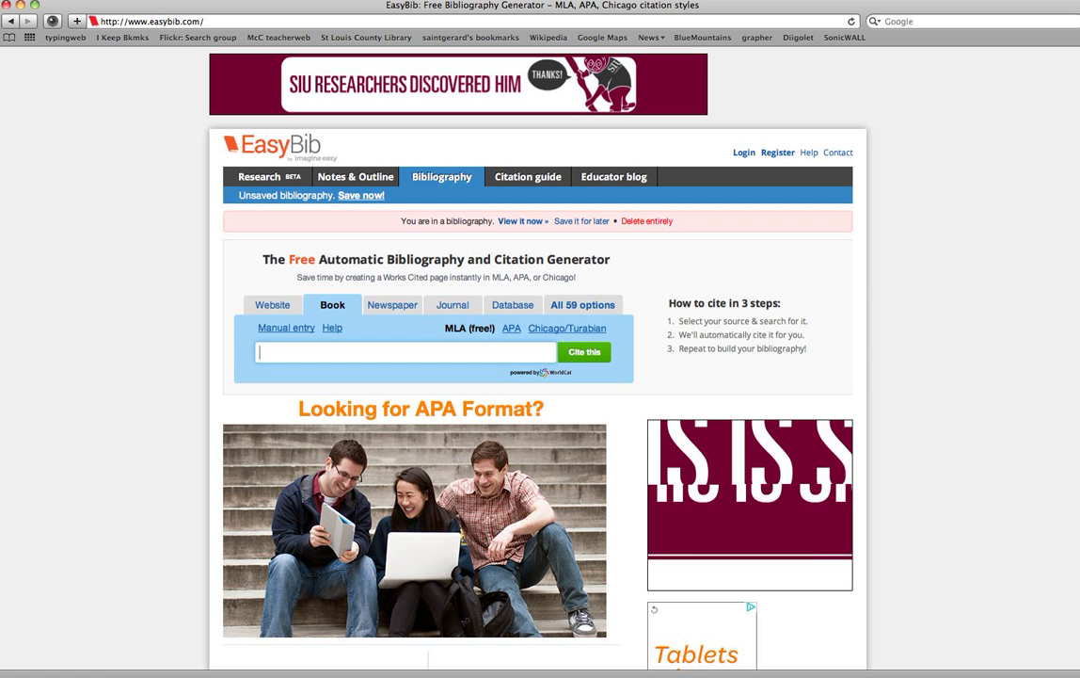
{"action": "type", "text": "Garge"}
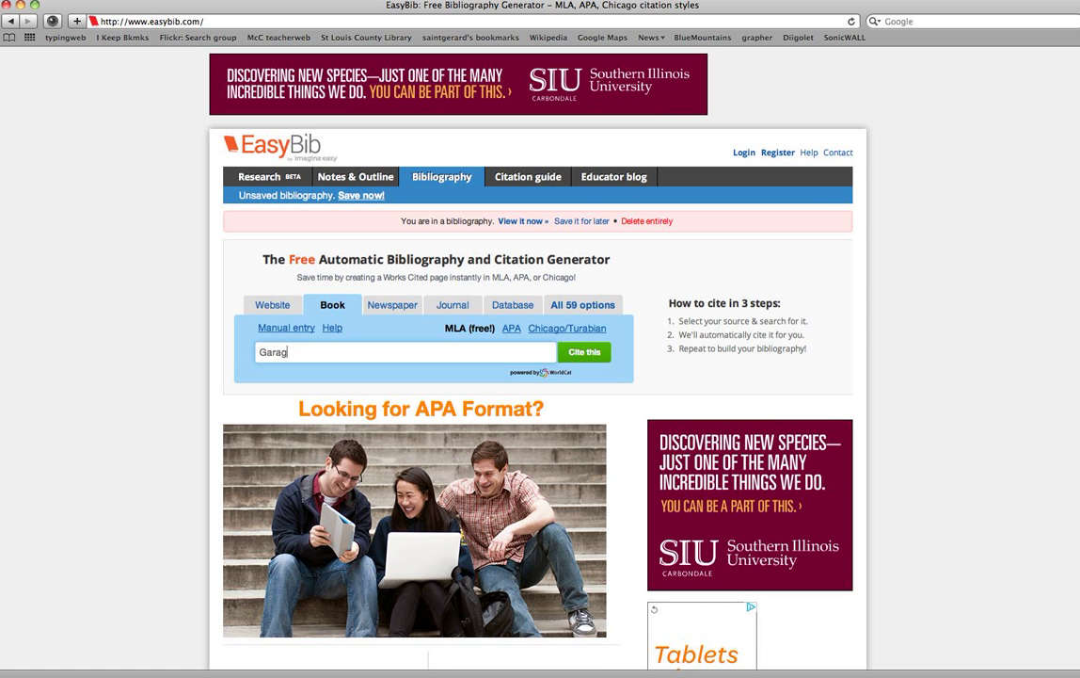
{"action": "type", "text": "eBand"}
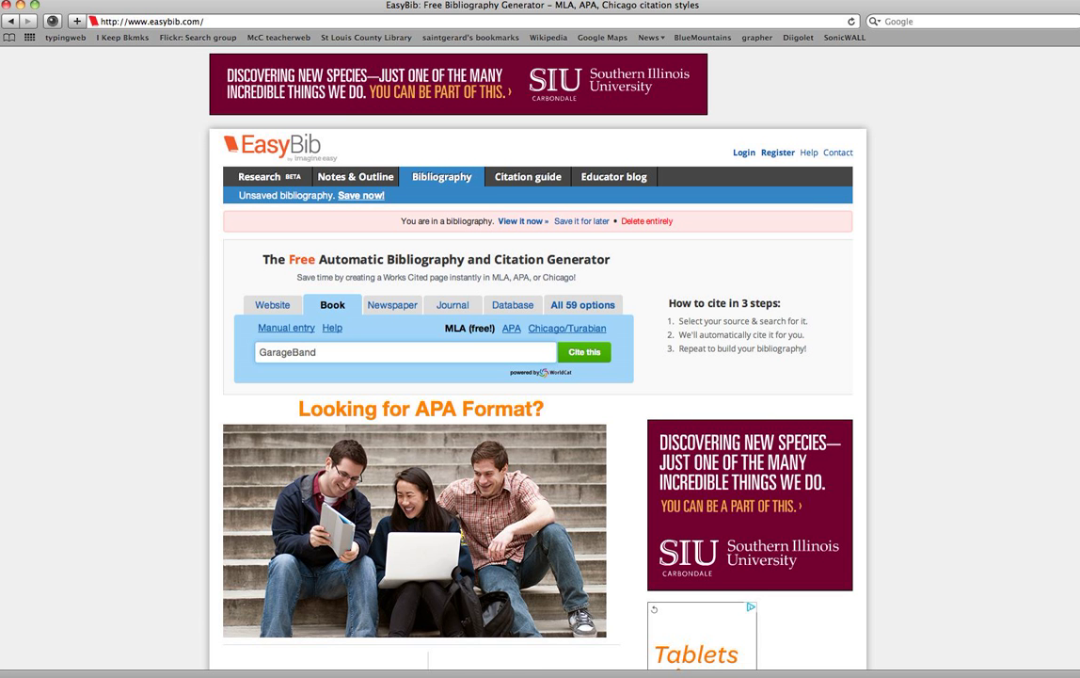
{"action": "type", "text": "Mech"}
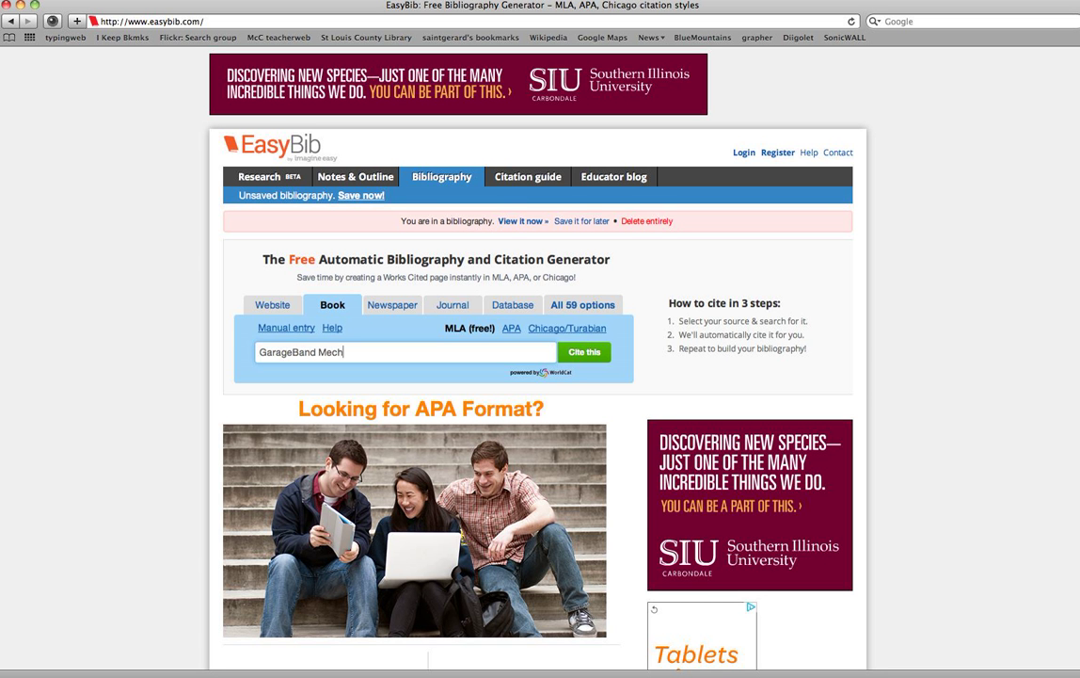
{"action": "type", "text": "anics"}
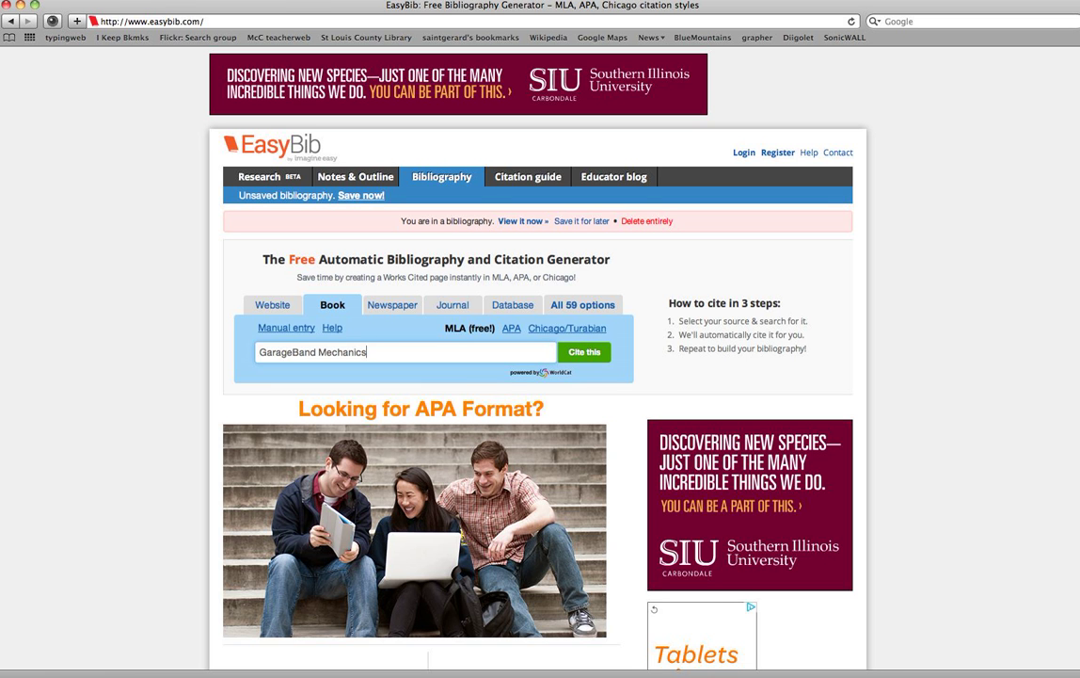
{"action": "left_click", "coordinate": [583, 351]}
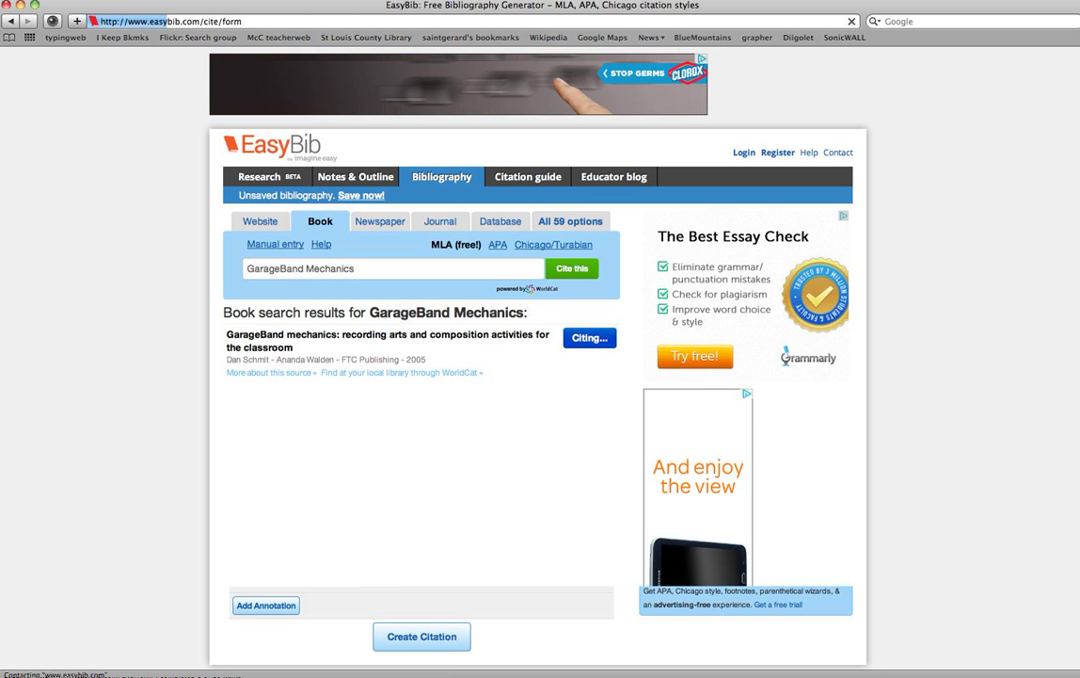
- Cite the Schmit book with one author and title-case title 'GarageBand Mechanics: Recording Art…'
{"action": "left_click", "coordinate": [589, 337]}
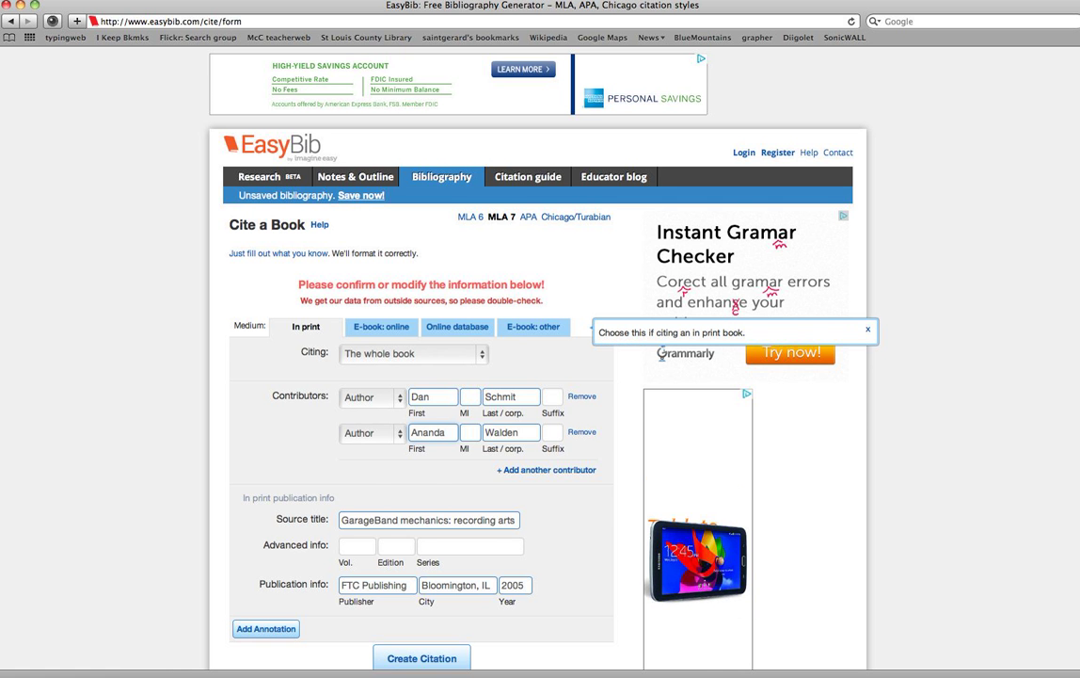
{"action": "scroll", "scroll_direction": "up", "scroll_amount": 3}
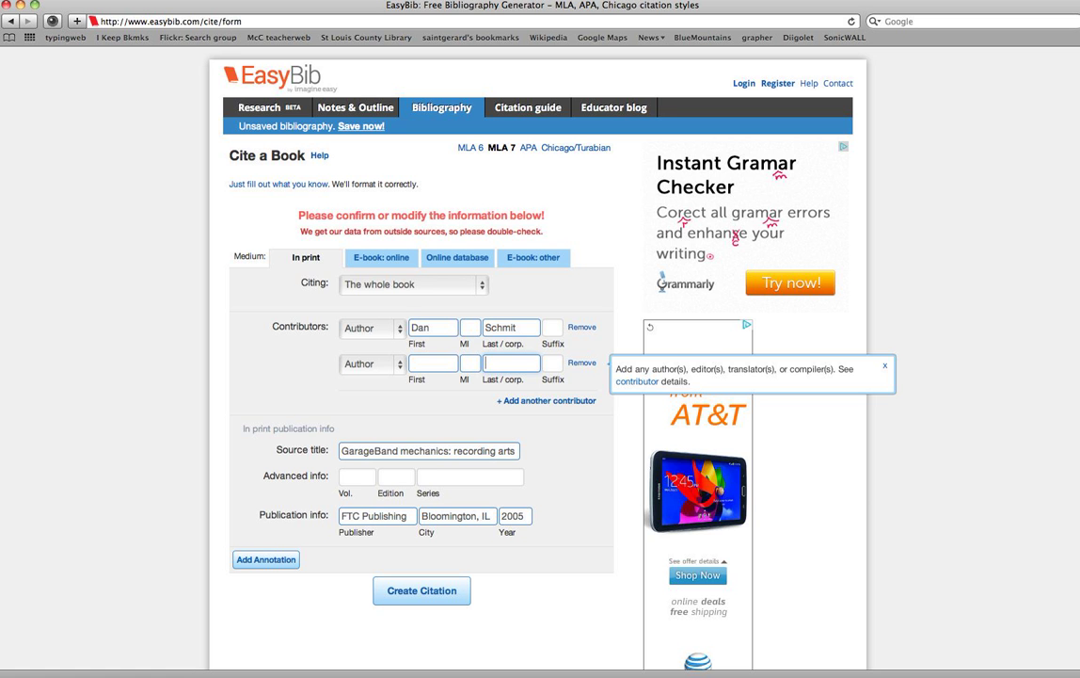
{"action": "left_click", "coordinate": [428, 450]}
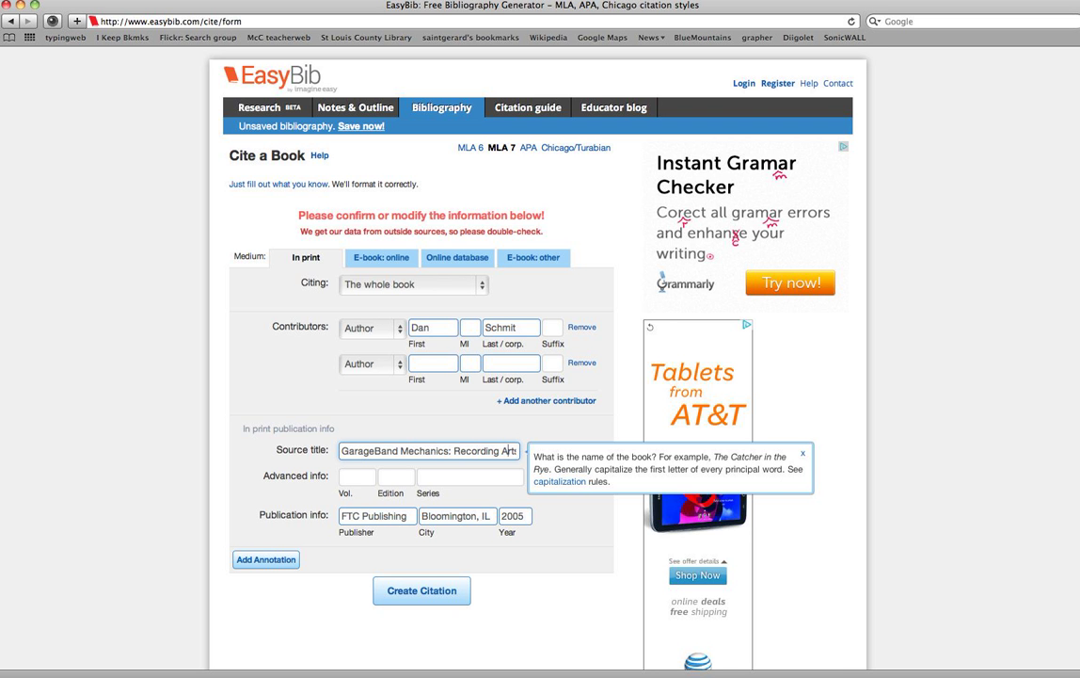
{"action": "type", "text": "and composition ac"}
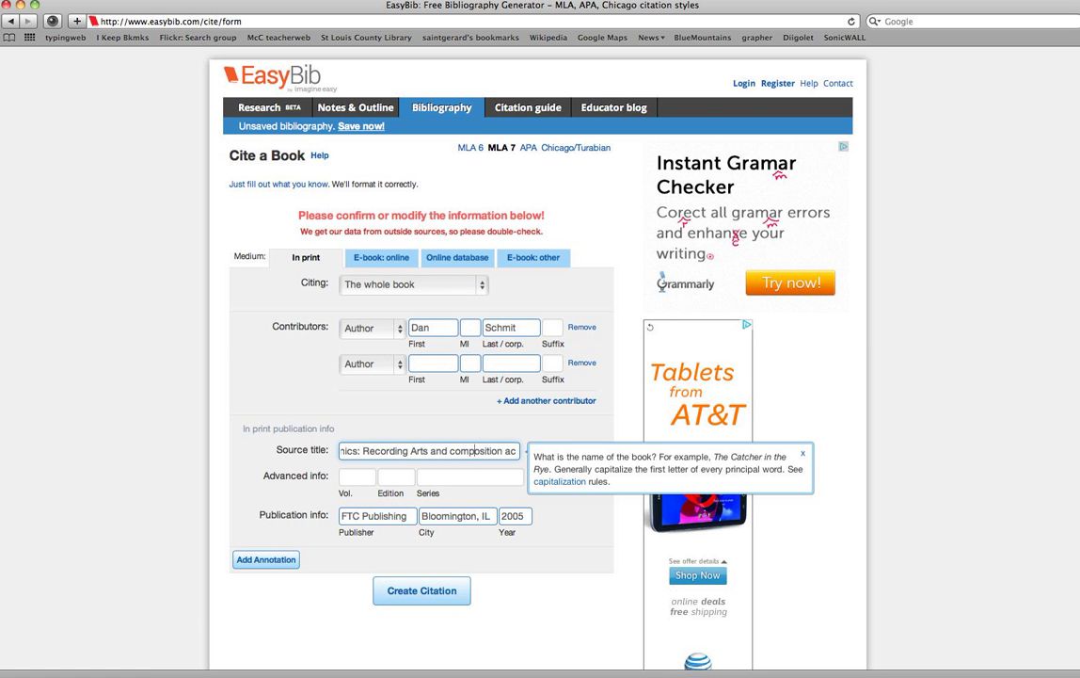
{"action": "type", "text": "Composition Activities for the Classr"}
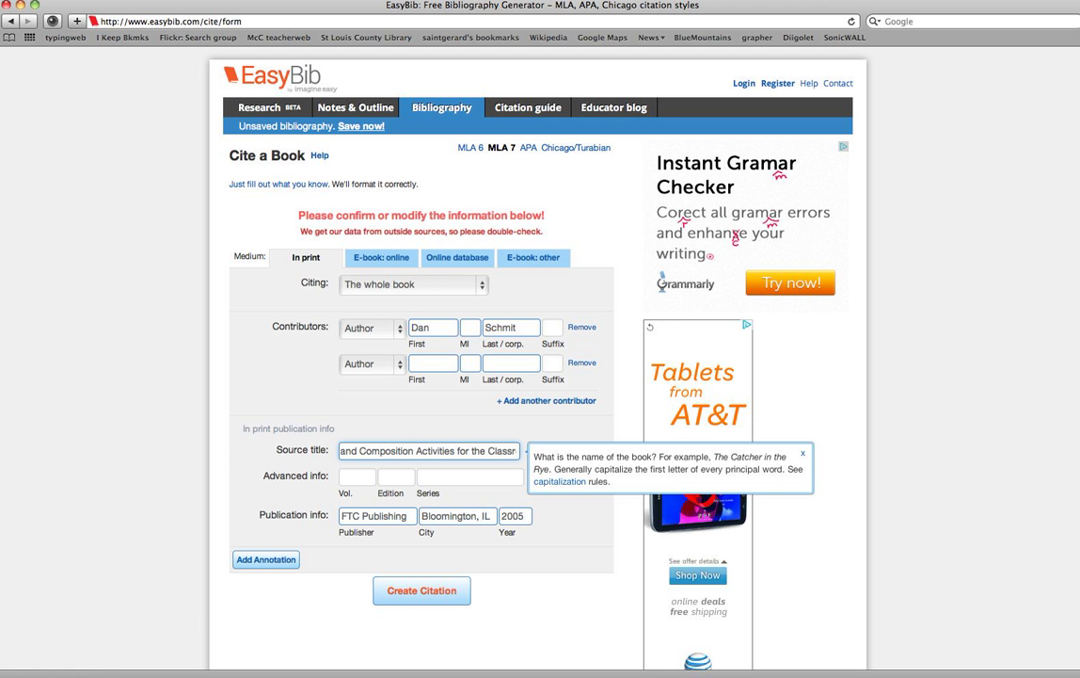
{"action": "type", "text": "GarageBand Mechanics: Recording Arts"}
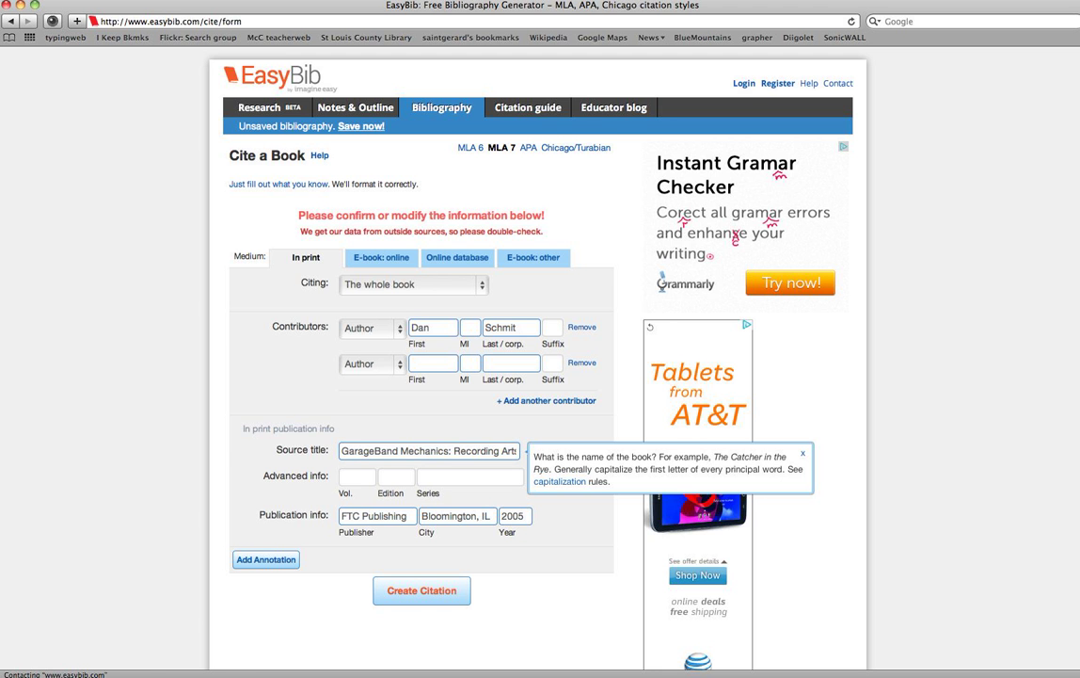
{"action": "left_click", "coordinate": [421, 590]}
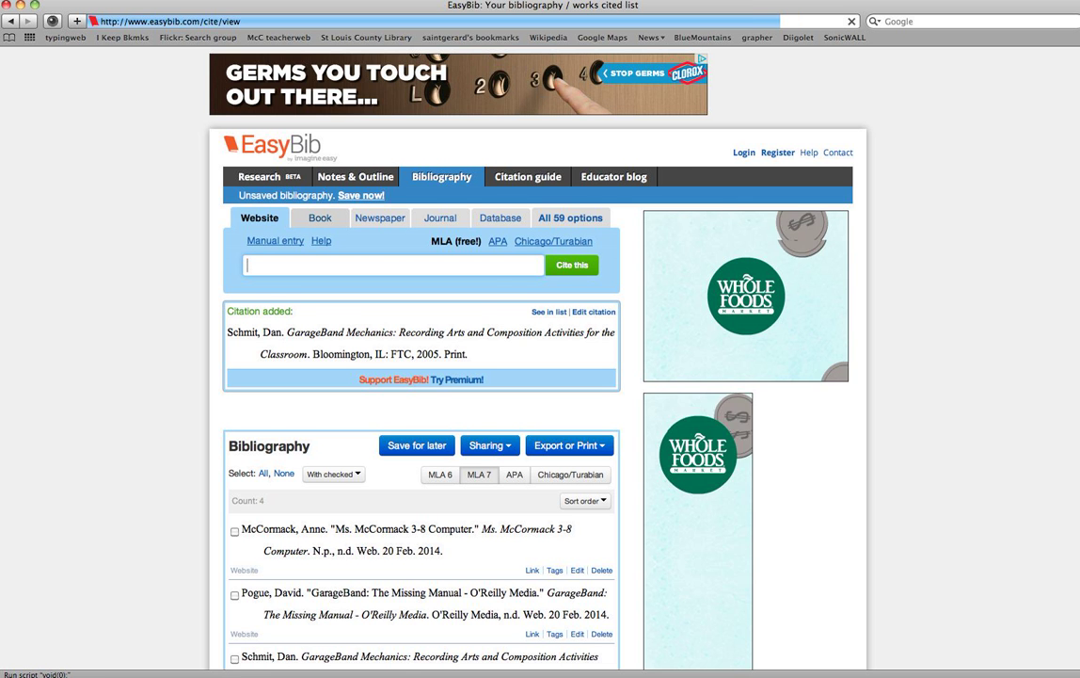
{"action": "left_click", "coordinate": [319, 217]}
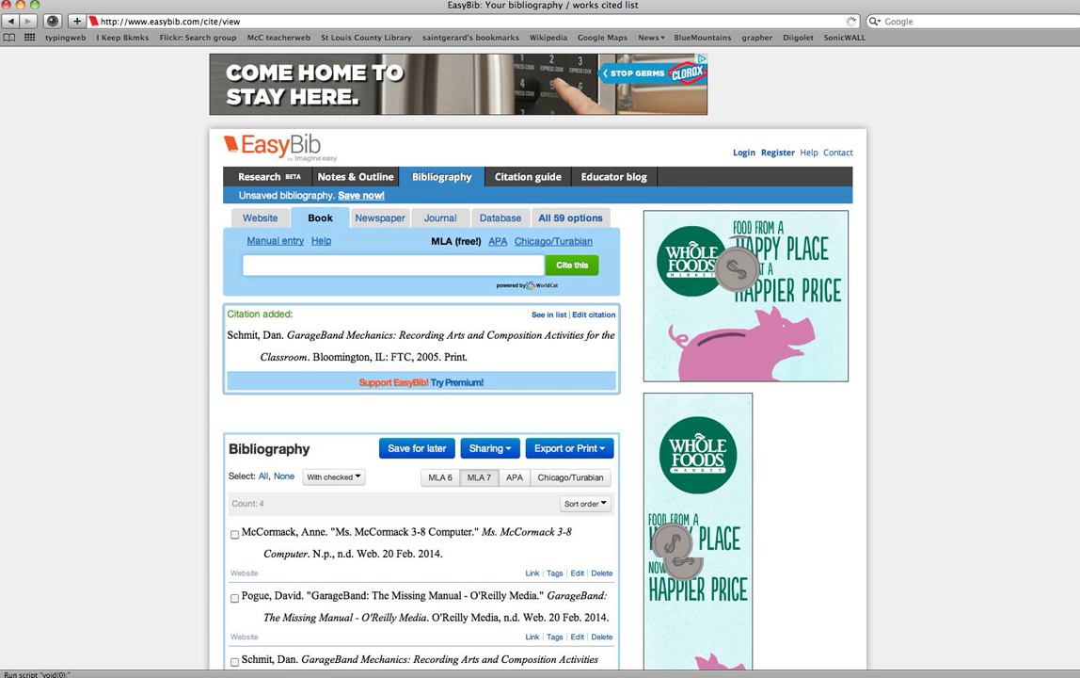
{"action": "type", "text": "o"}
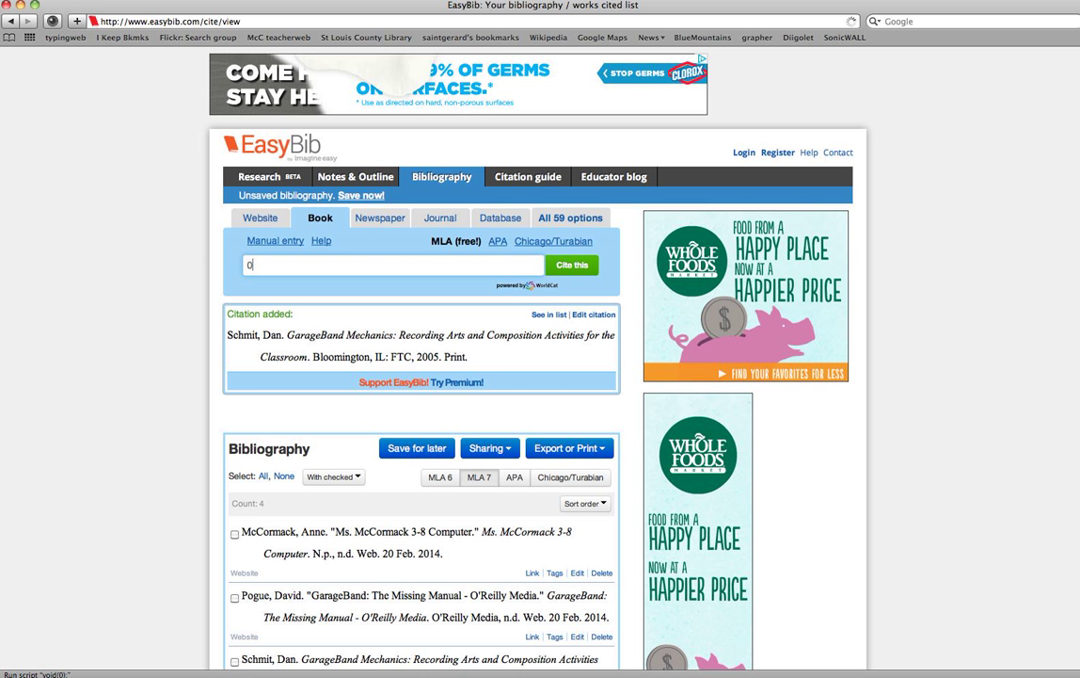
{"action": "type", "text": "-5"}
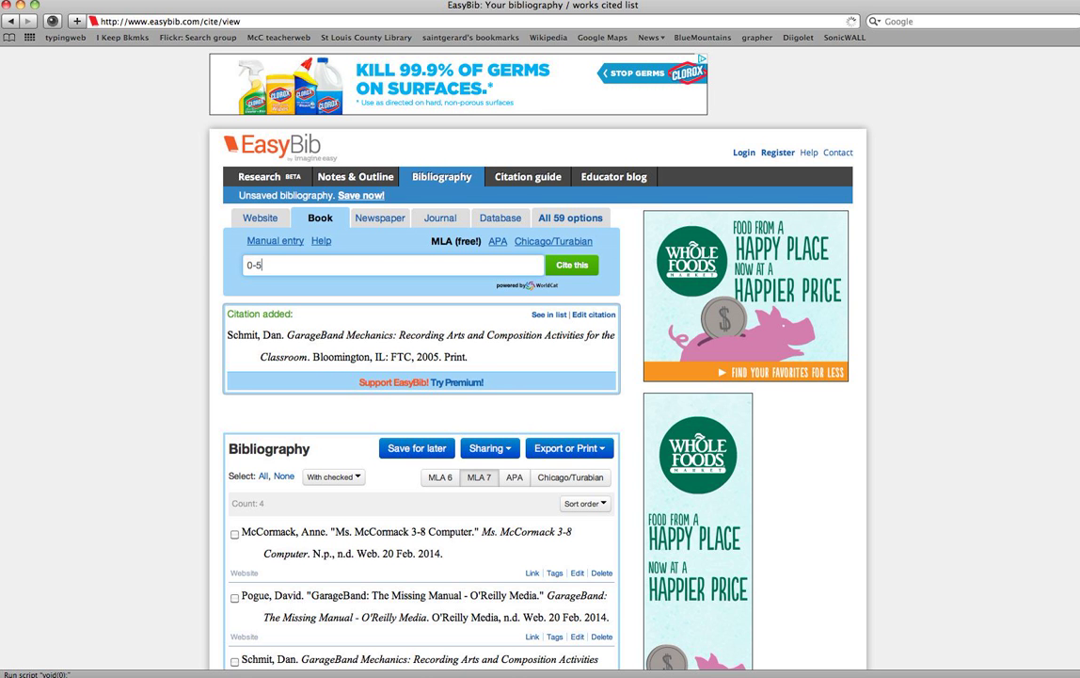
{"action": "type", "text": "96"}
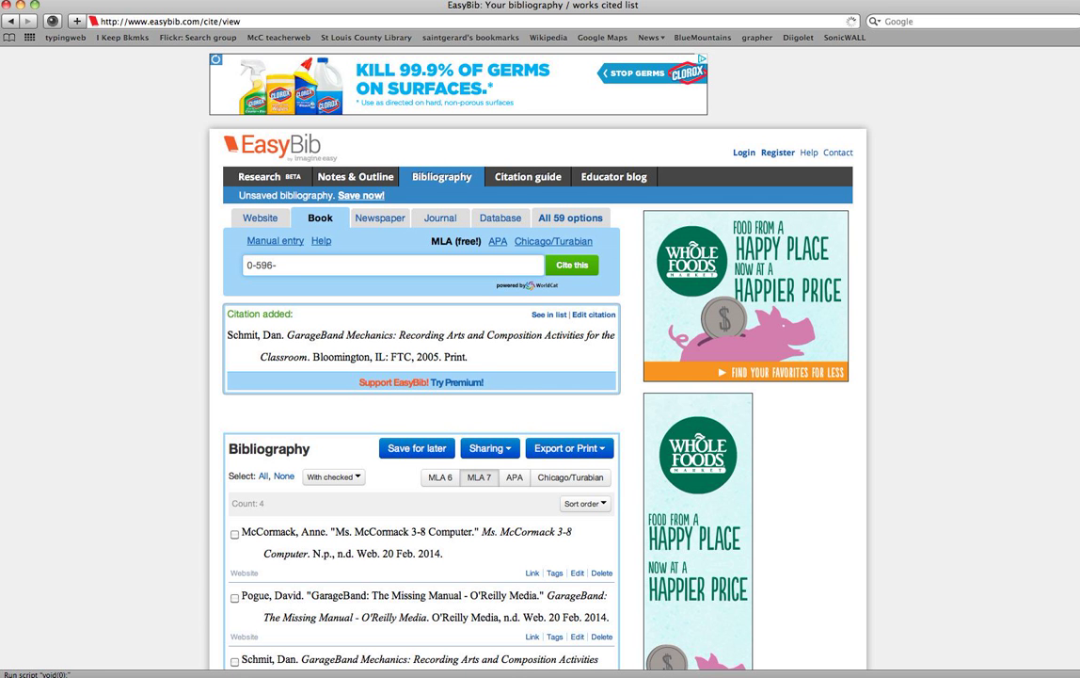
{"action": "type", "text": "-00695-"}
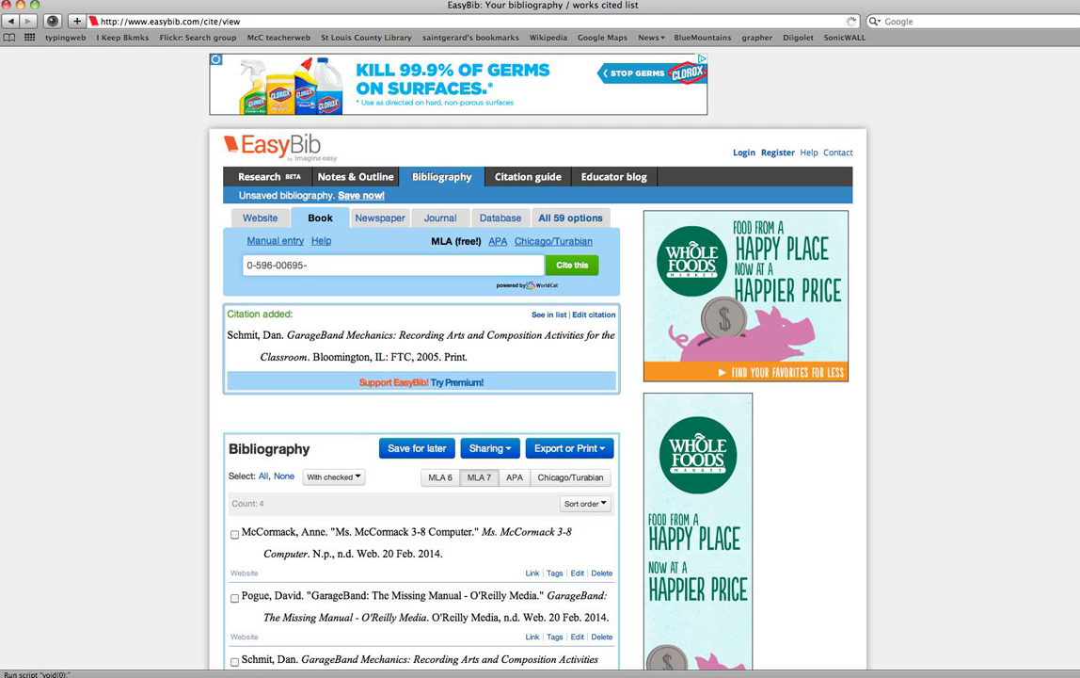
{"action": "type", "text": "0"}
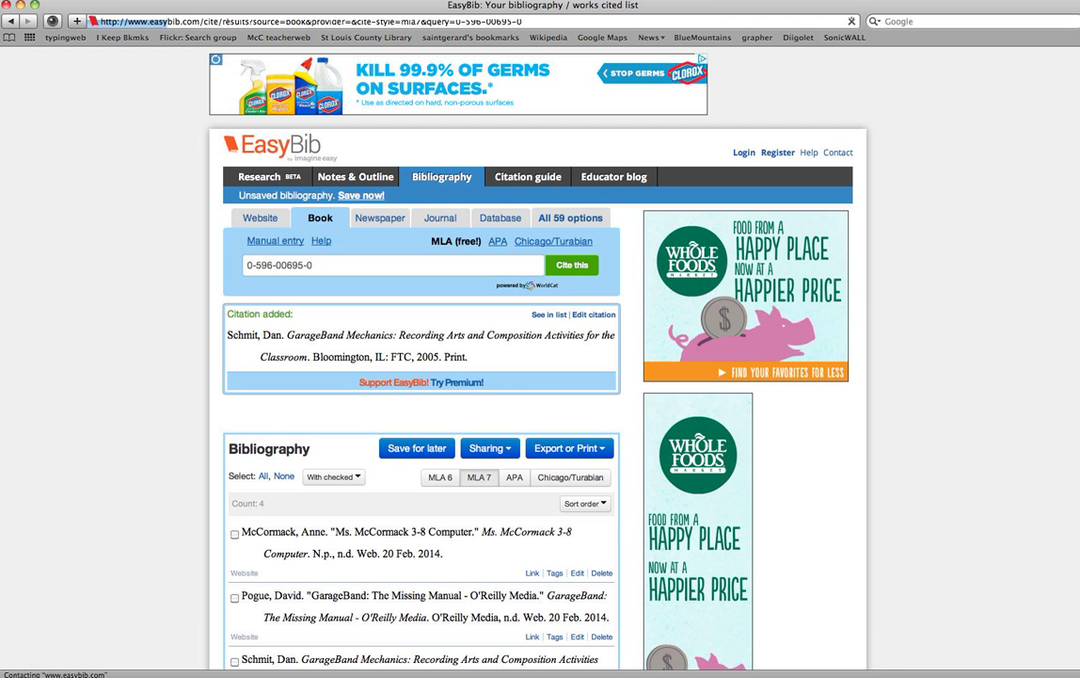
{"action": "left_click", "coordinate": [571, 265]}
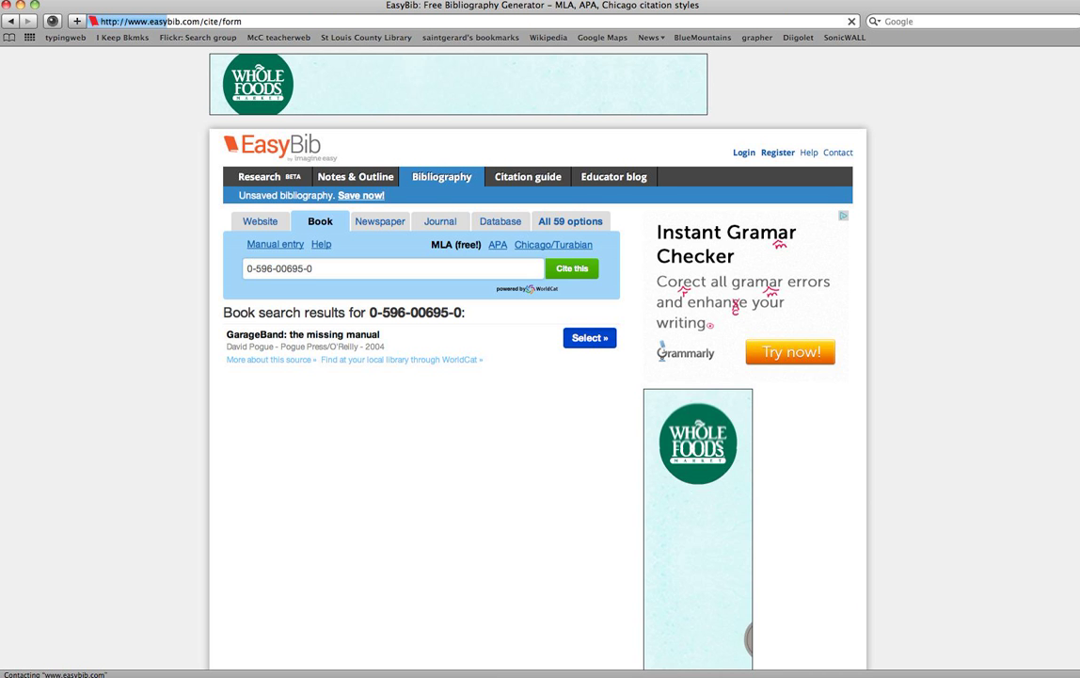
{"action": "left_click", "coordinate": [591, 337]}
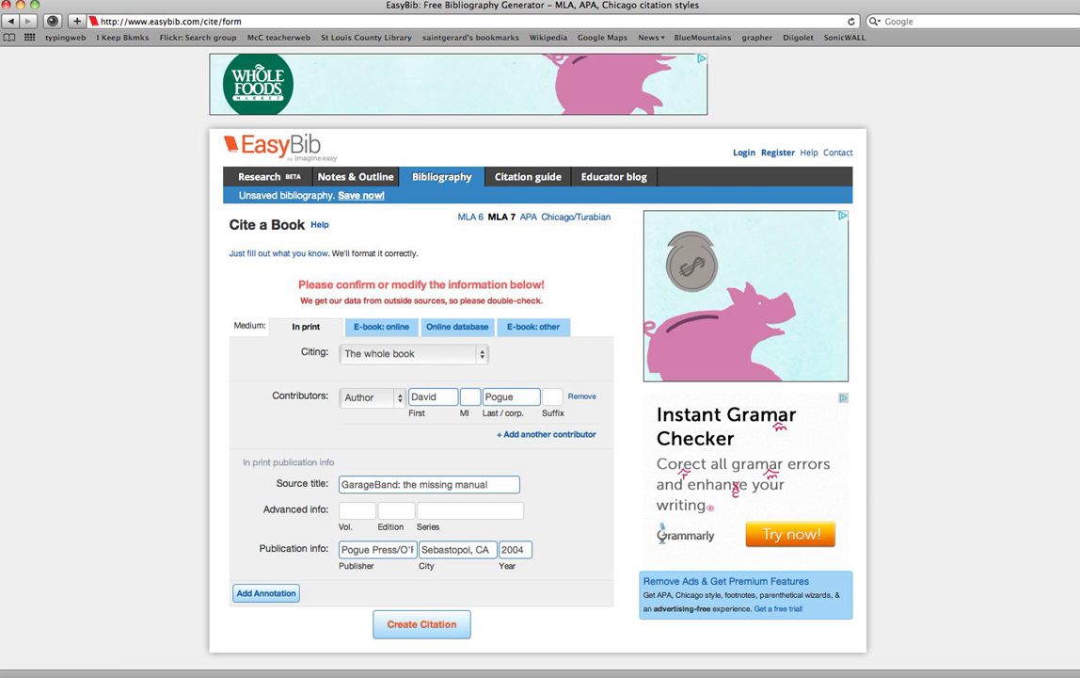
{"action": "left_click", "coordinate": [422, 624]}
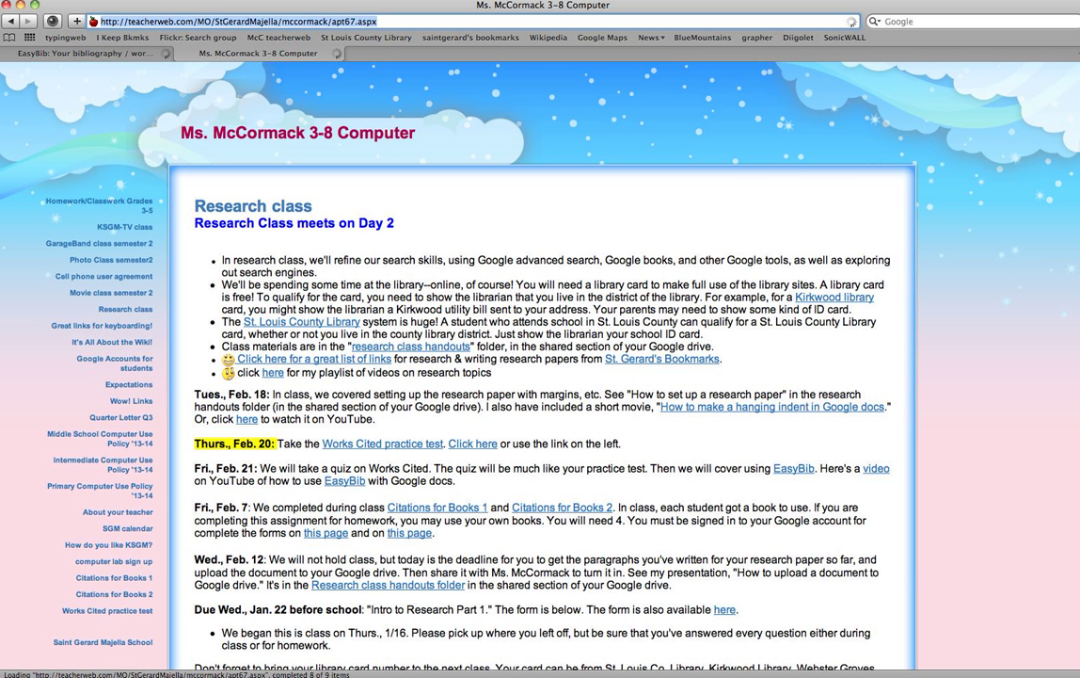
{"action": "mouse_move", "coordinate": [80, 53]}
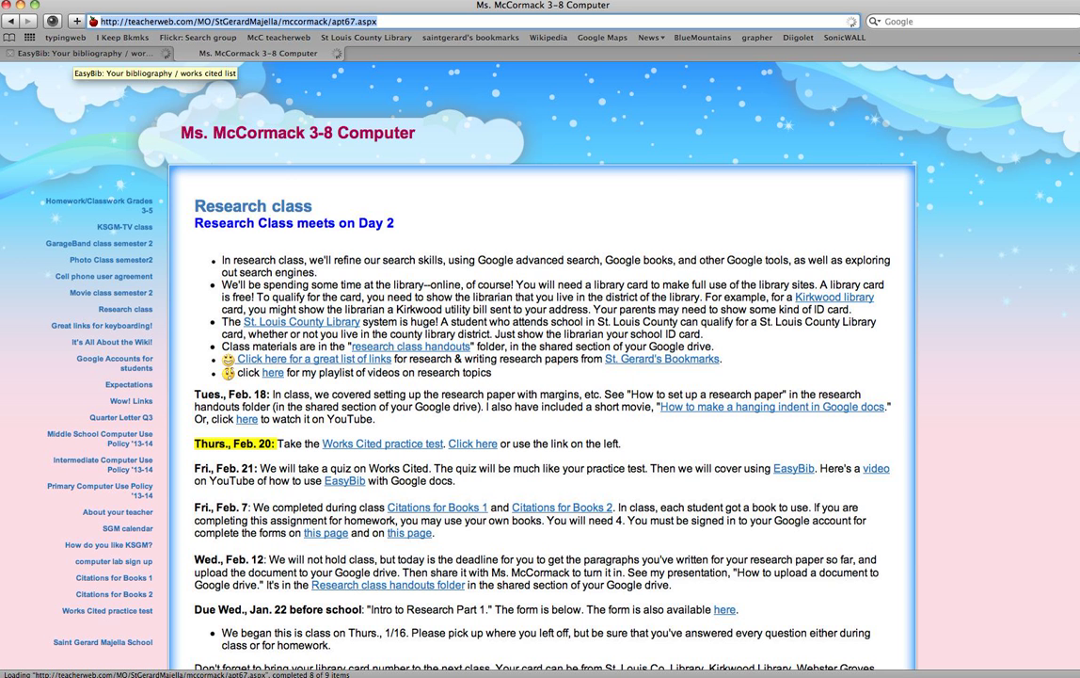
- Switch back to the EasyBib bibliography tab
{"action": "left_click", "coordinate": [85, 53]}
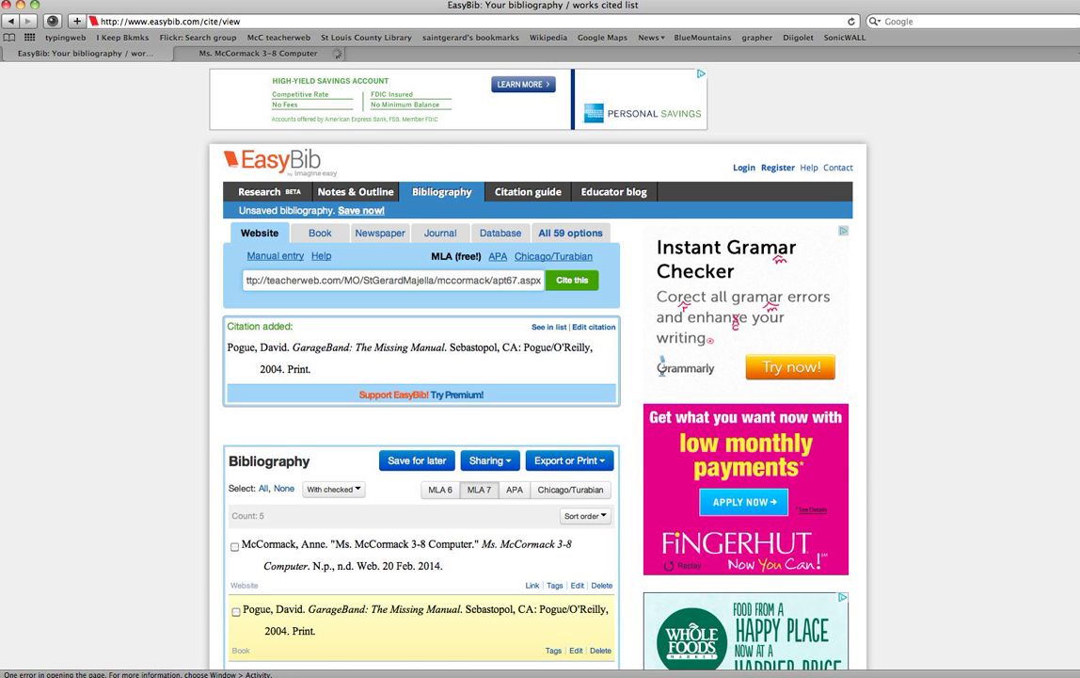
- Cite Anne McCormack's 'Ms. McCormack 3-8 Computer' website, electronically published 20 Feb. 2014
{"action": "left_click", "coordinate": [571, 279]}
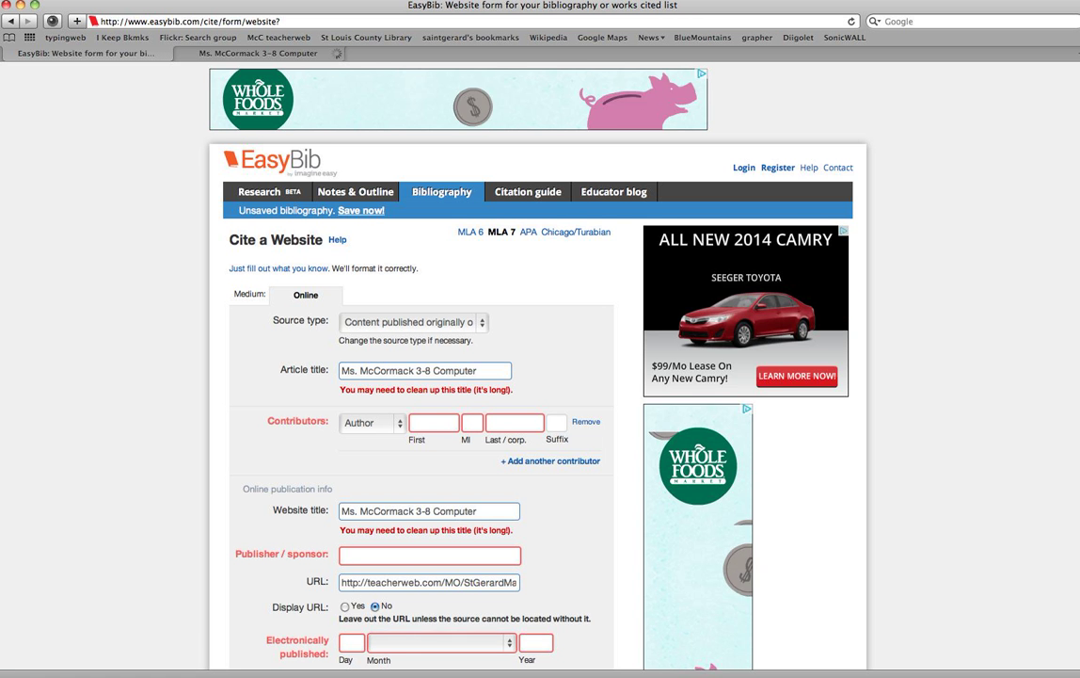
{"action": "scroll", "scroll_direction": "down", "scroll_amount": 3}
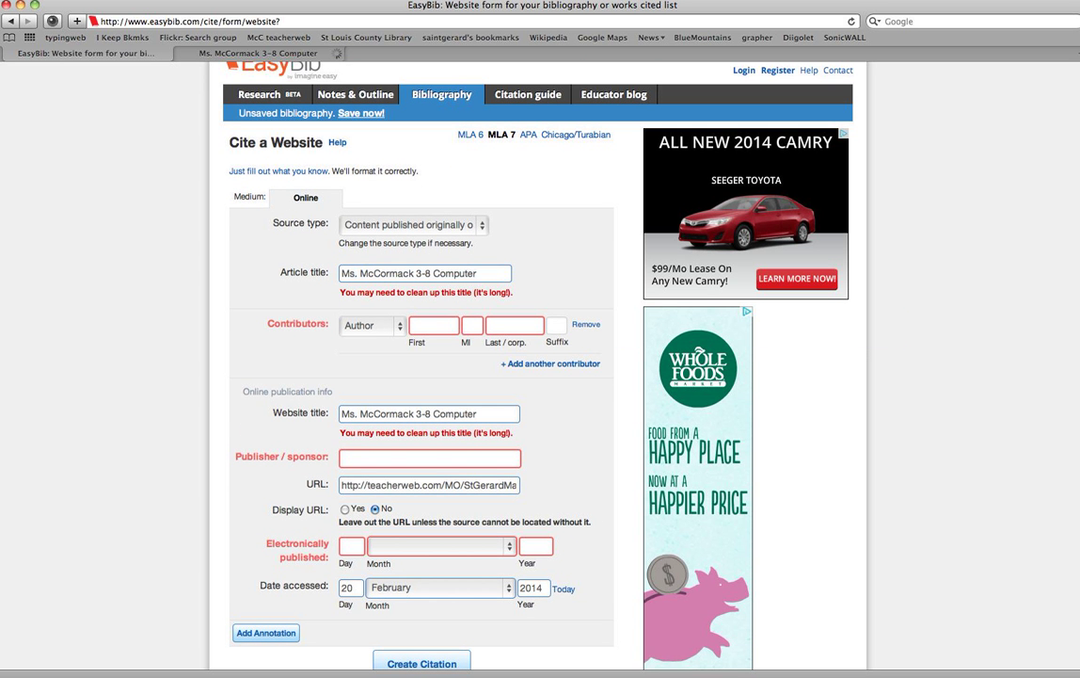
{"action": "type", "text": "Anne"}
{"action": "type", "text": "M"}
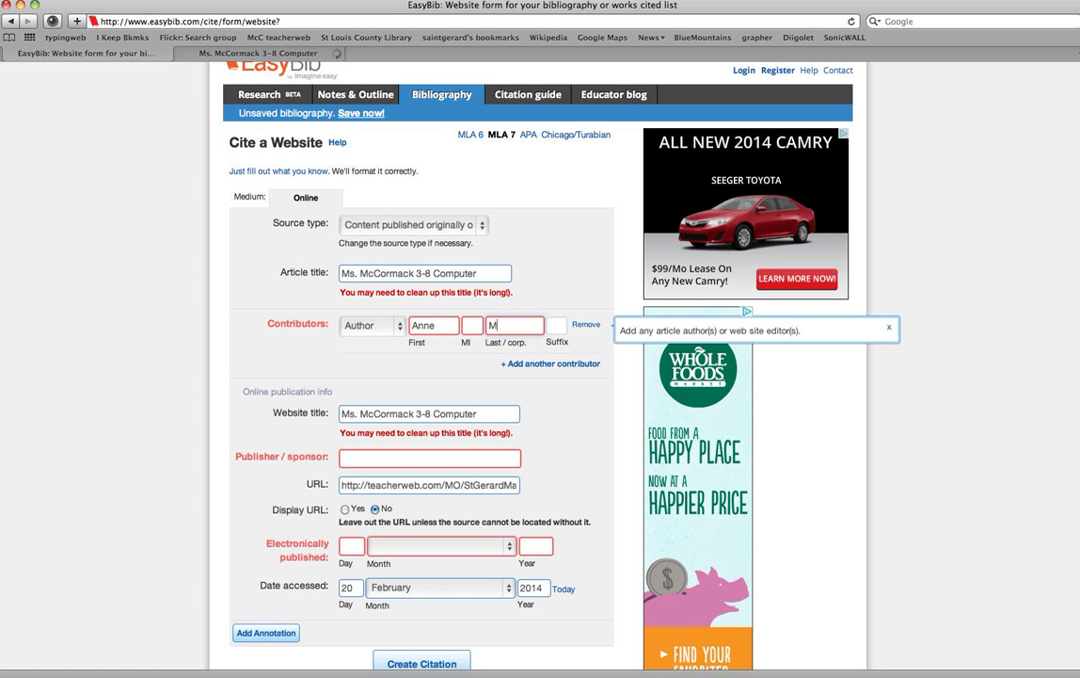
{"action": "type", "text": "cCormack"}
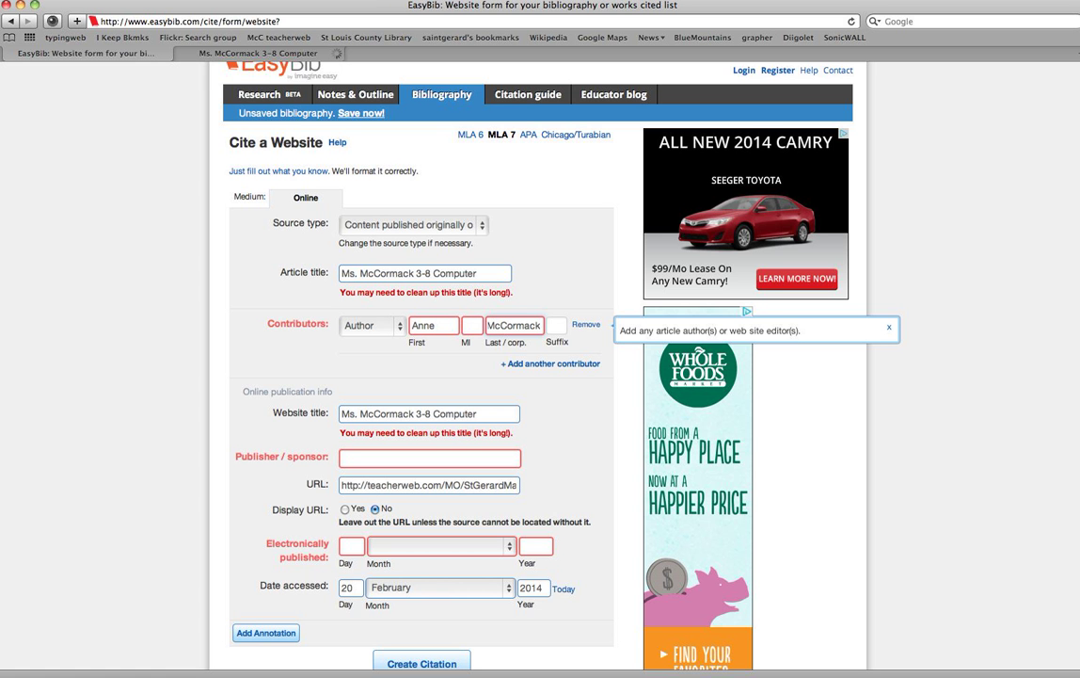
{"action": "scroll", "scroll_direction": "down", "scroll_amount": 3}
{"action": "type", "text": "20"}
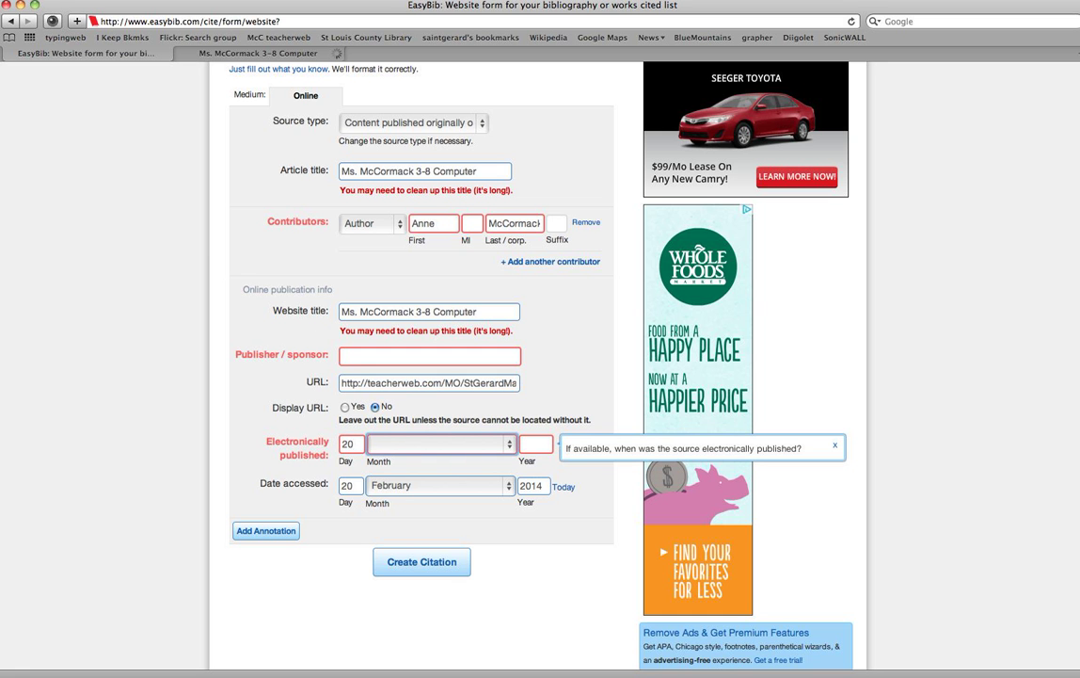
{"action": "left_click", "coordinate": [438, 443]}
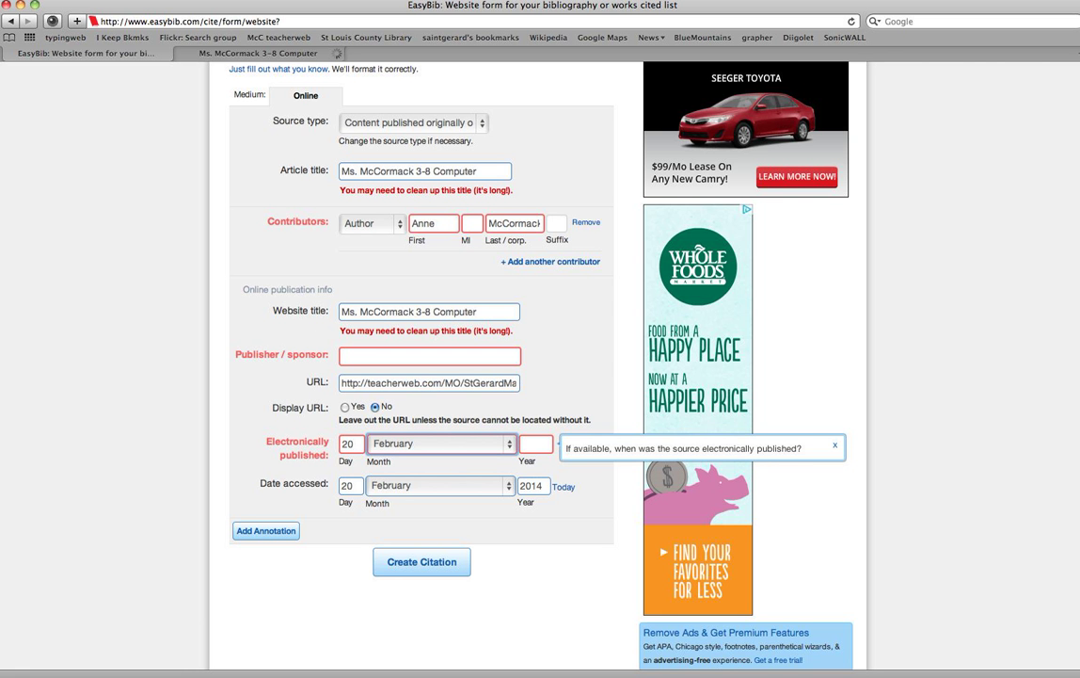
{"action": "type", "text": "2"}
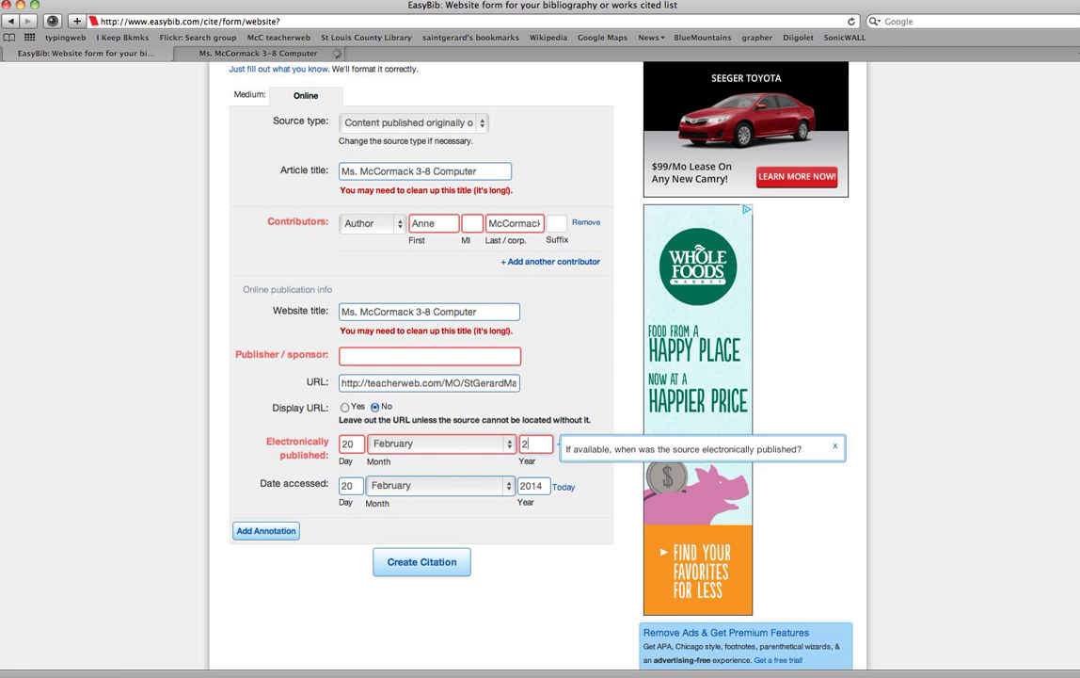
{"action": "type", "text": "0"}
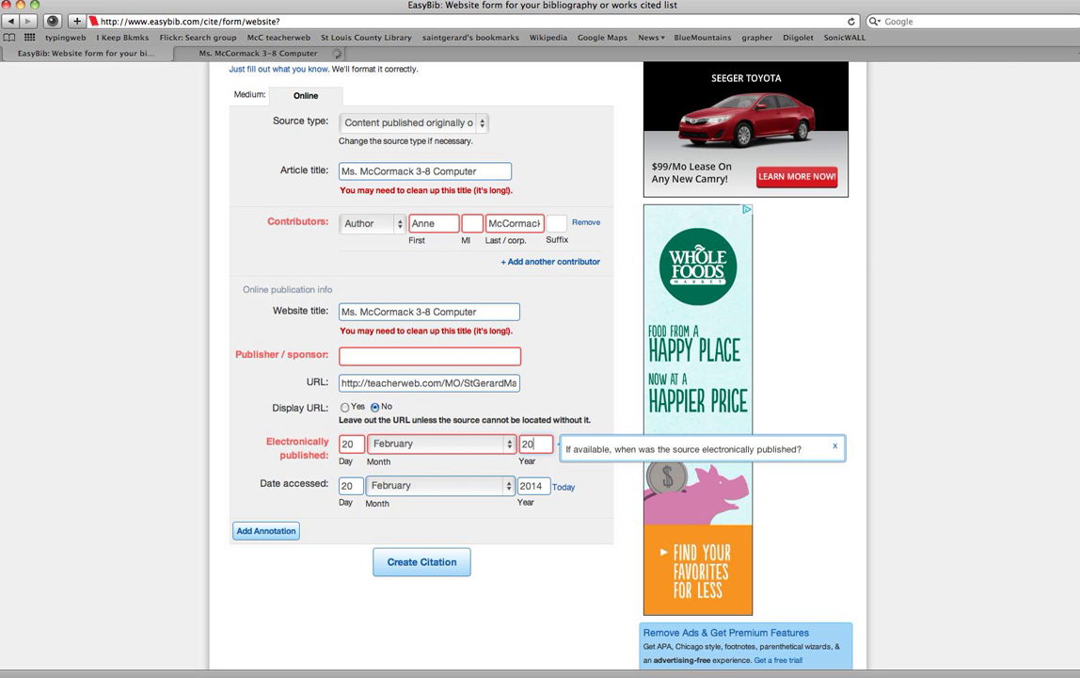
{"action": "type", "text": "2014"}
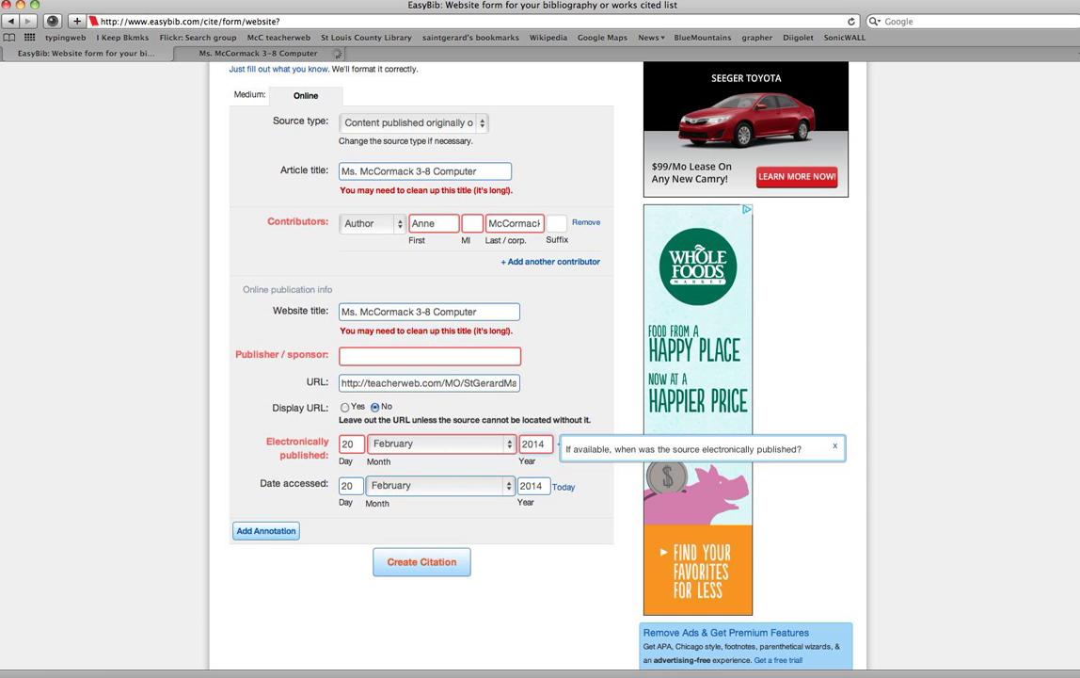
{"action": "left_click", "coordinate": [421, 561]}
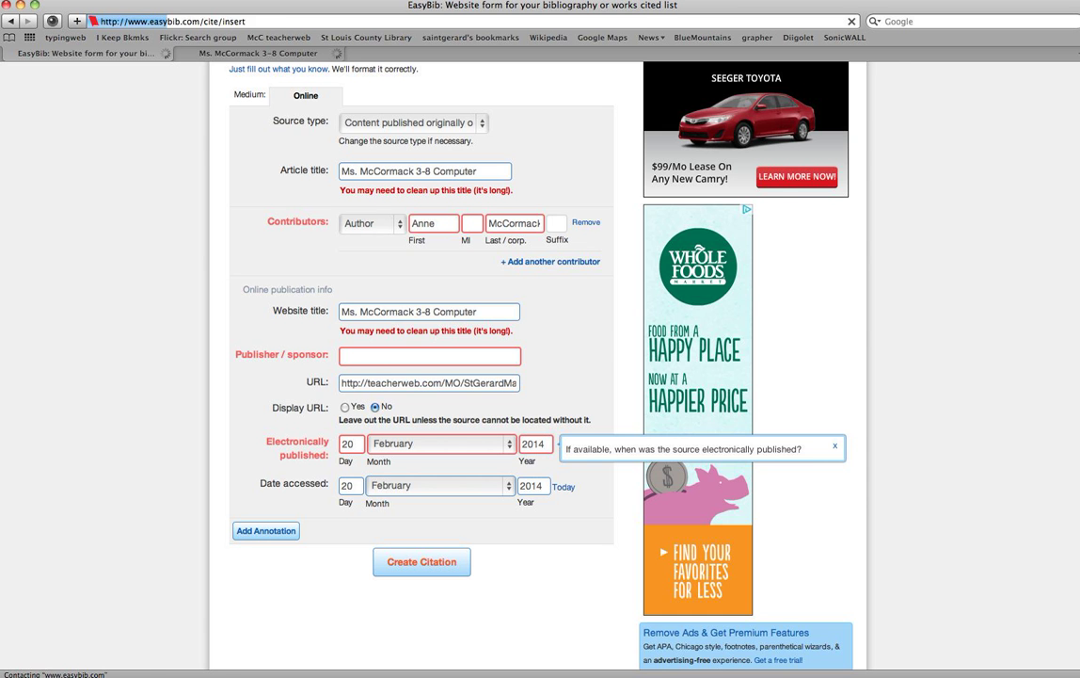
{"action": "left_click", "coordinate": [421, 562]}
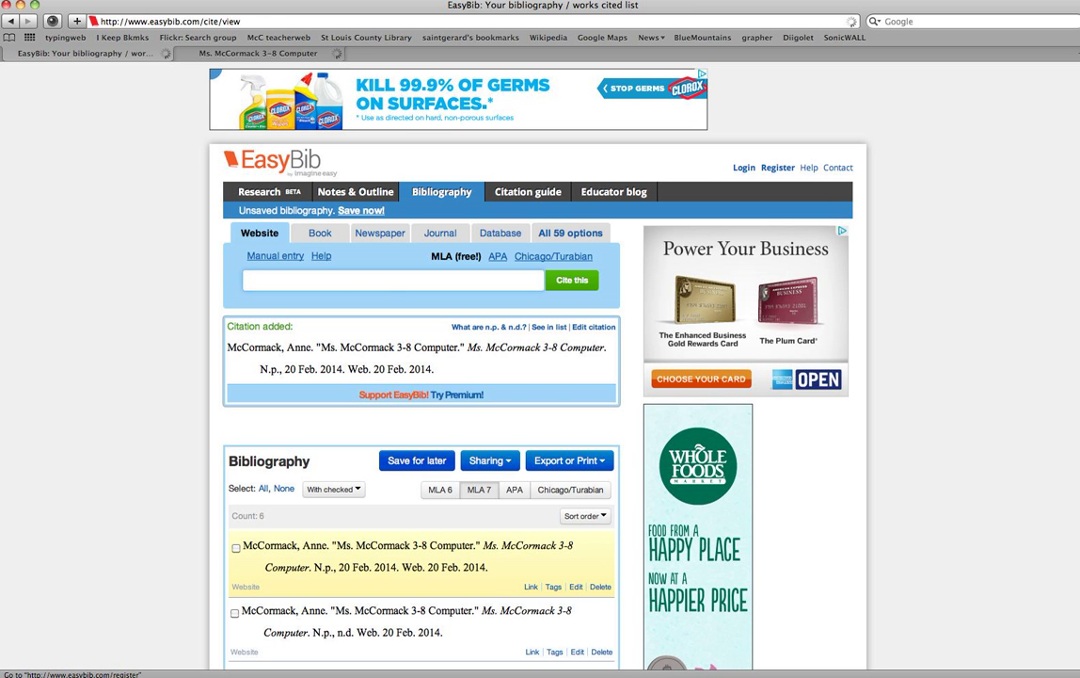
- Leave the sign-up page and export the bibliography with Save to Google Docs
{"action": "left_click", "coordinate": [777, 168]}
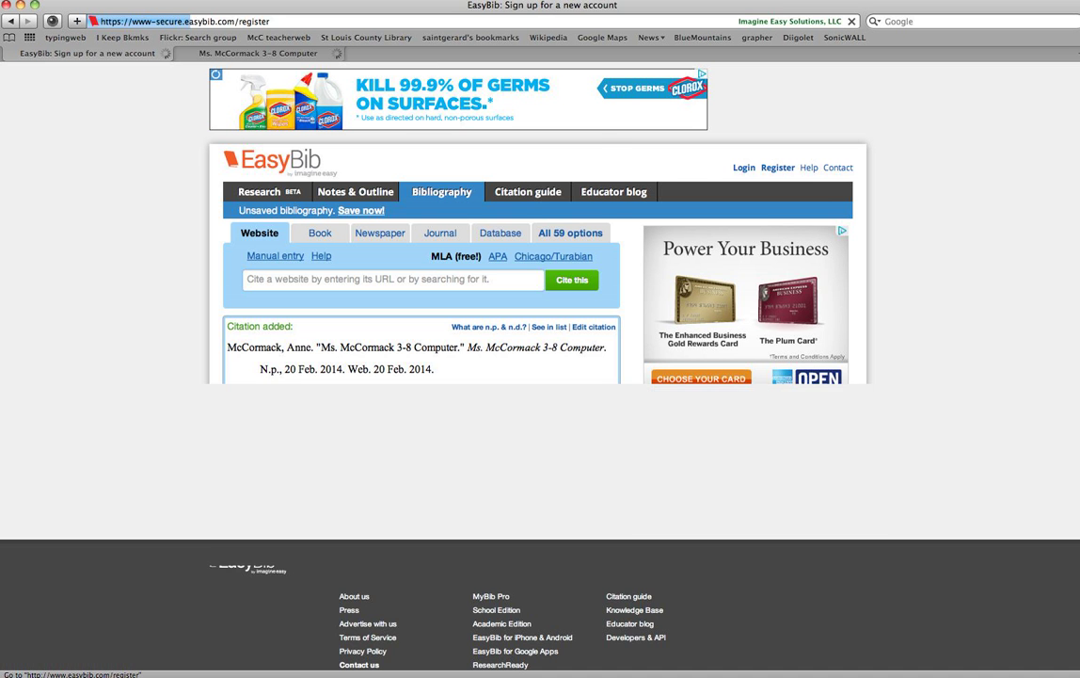
{"action": "left_click", "coordinate": [777, 166]}
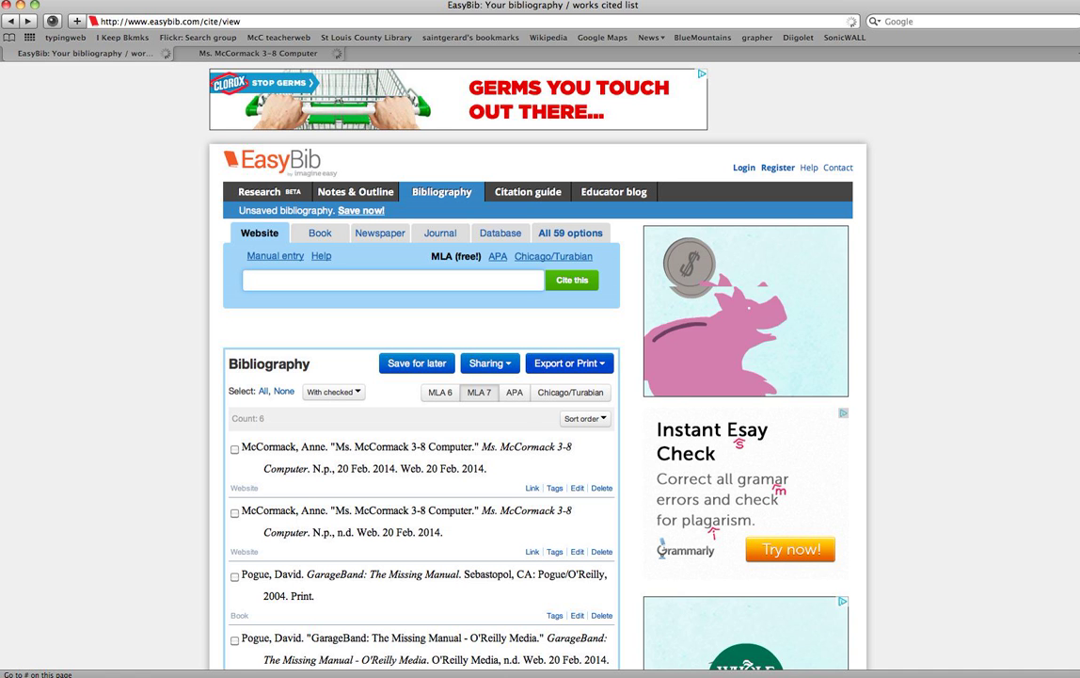
{"action": "left_click", "coordinate": [568, 362]}
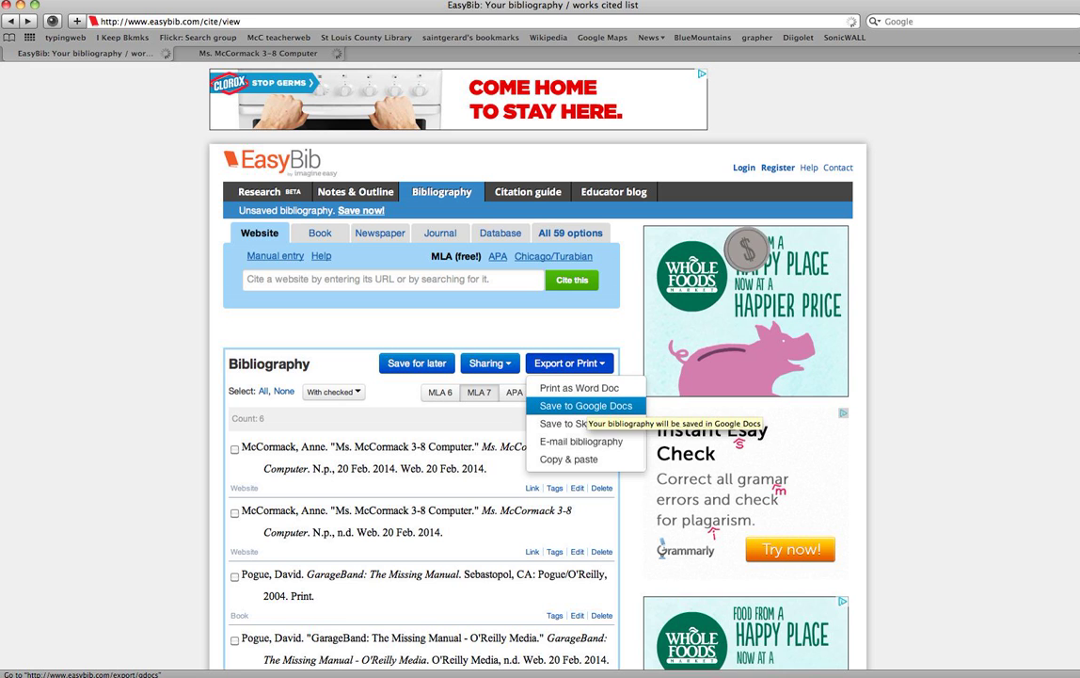
{"action": "left_click", "coordinate": [585, 405]}
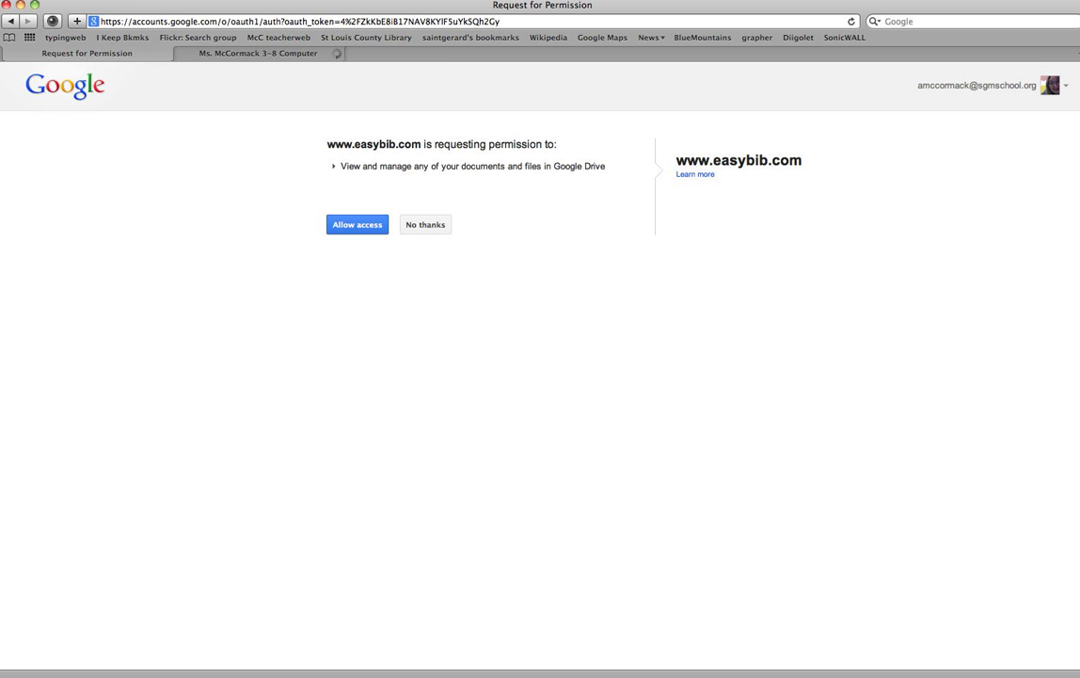
- Allow EasyBib Google Drive access and open the Works Cited document in Google Docs
{"action": "left_click", "coordinate": [357, 224]}
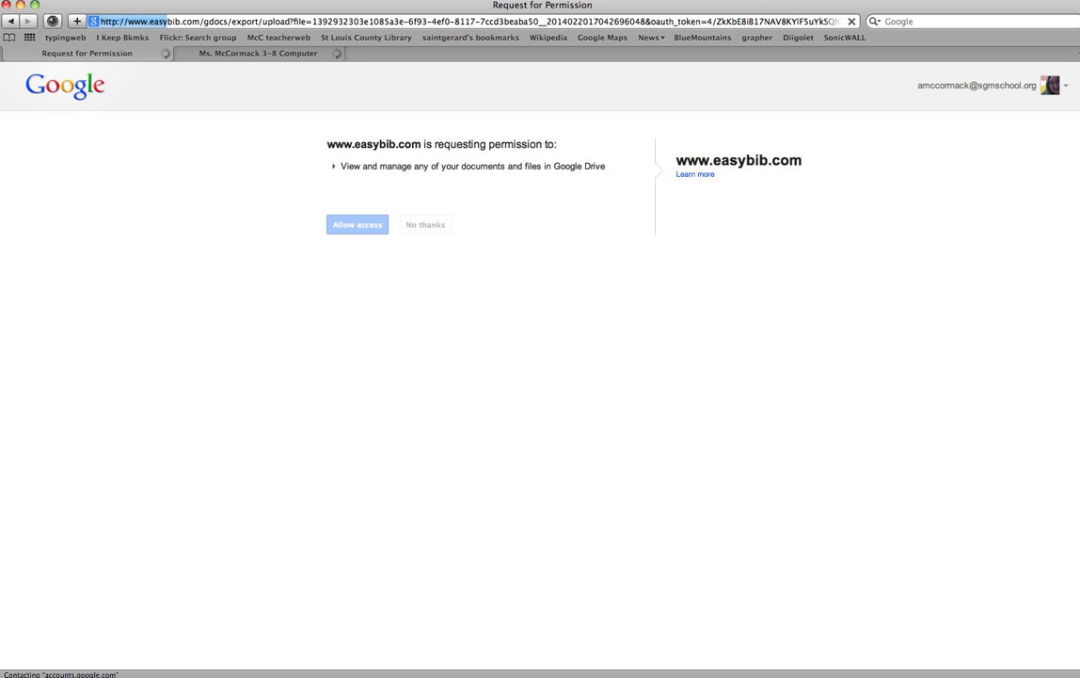
{"action": "left_click", "coordinate": [356, 224]}
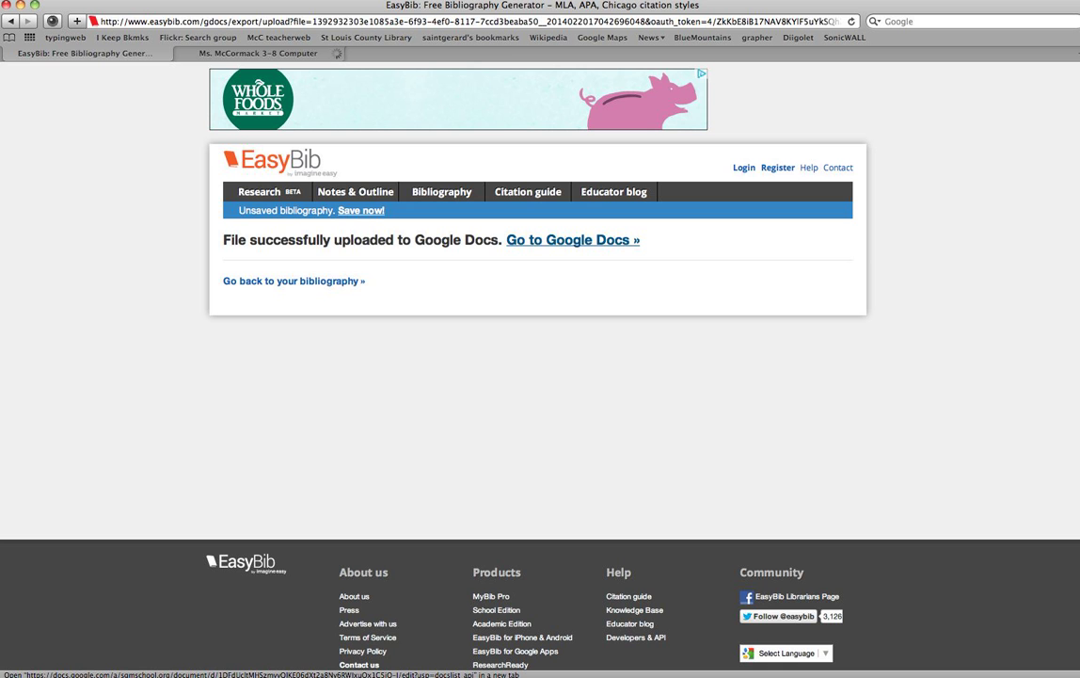
{"action": "left_click", "coordinate": [572, 239]}
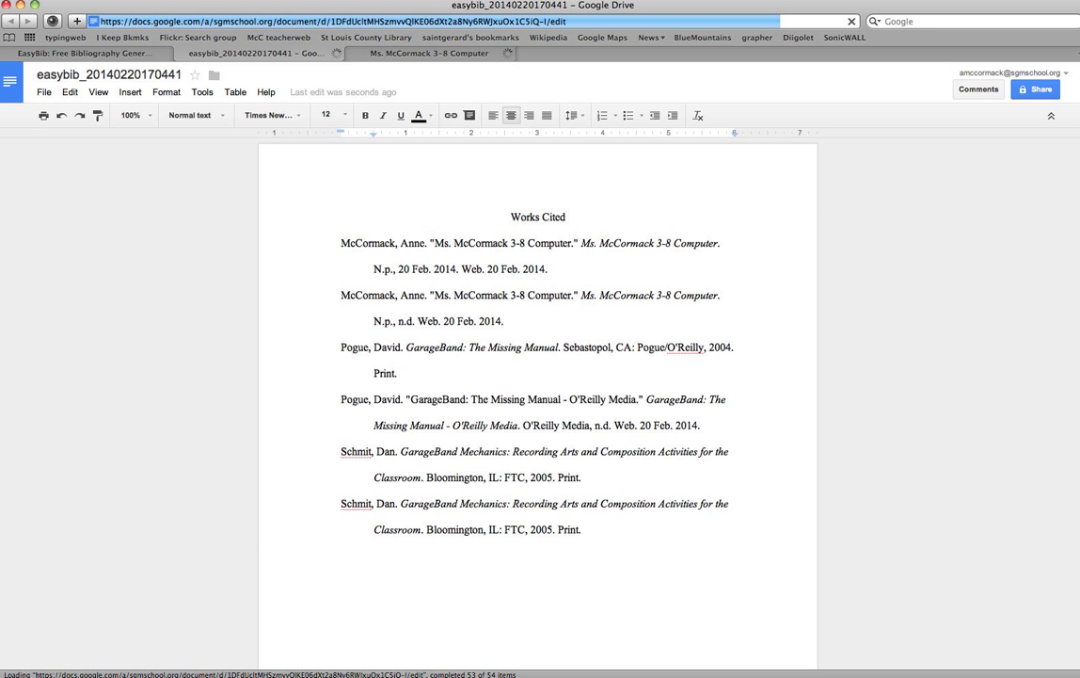
{"action": "left_click", "coordinate": [511, 216]}
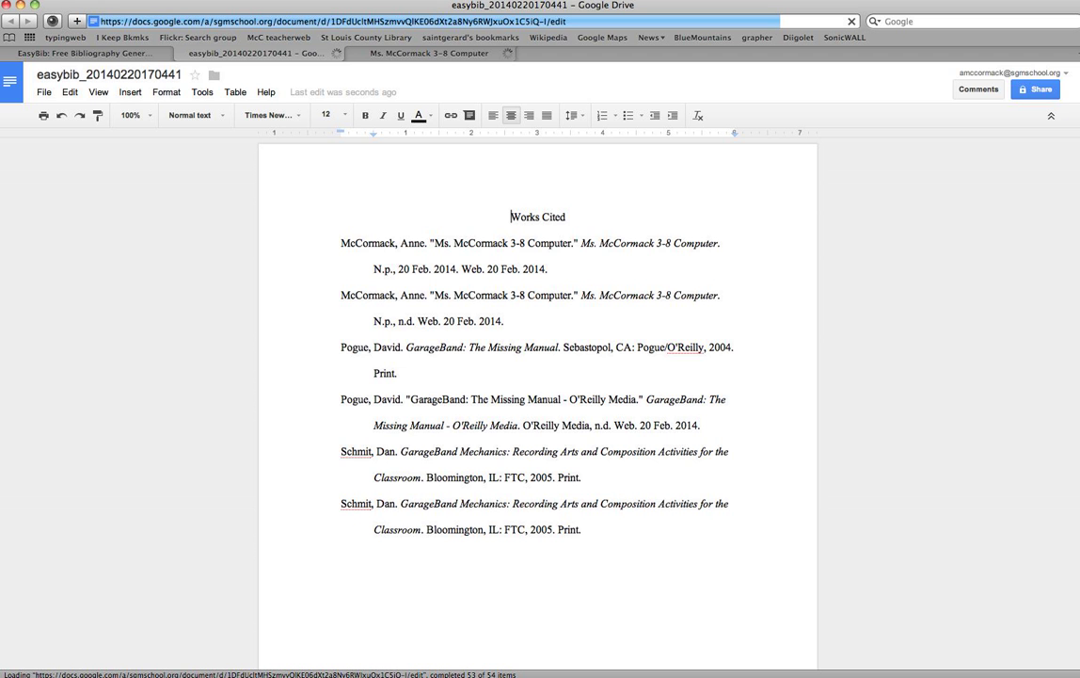